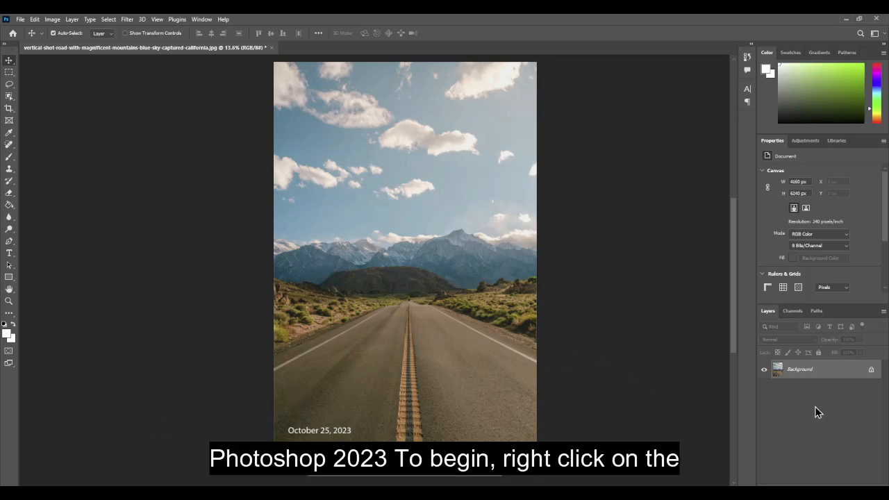
mouse_move(817, 369)
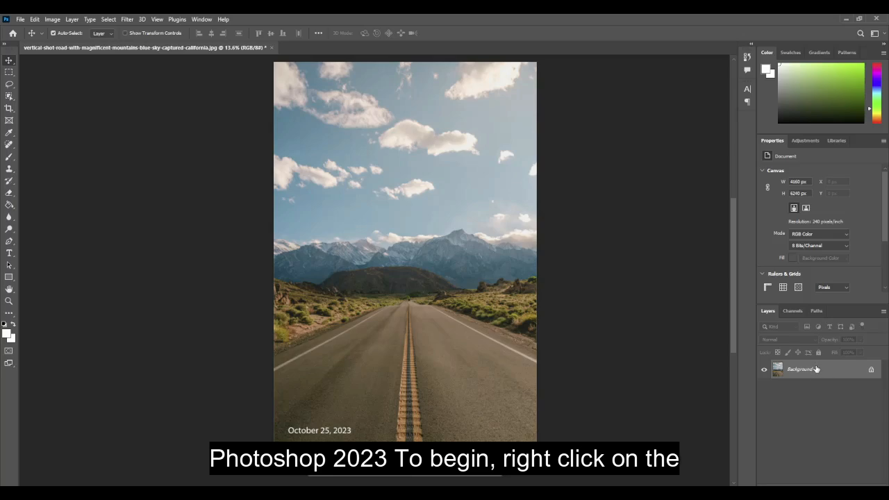
- Duplicate the Background layer into a new 'Background copy' layer above it
right_click(800, 369)
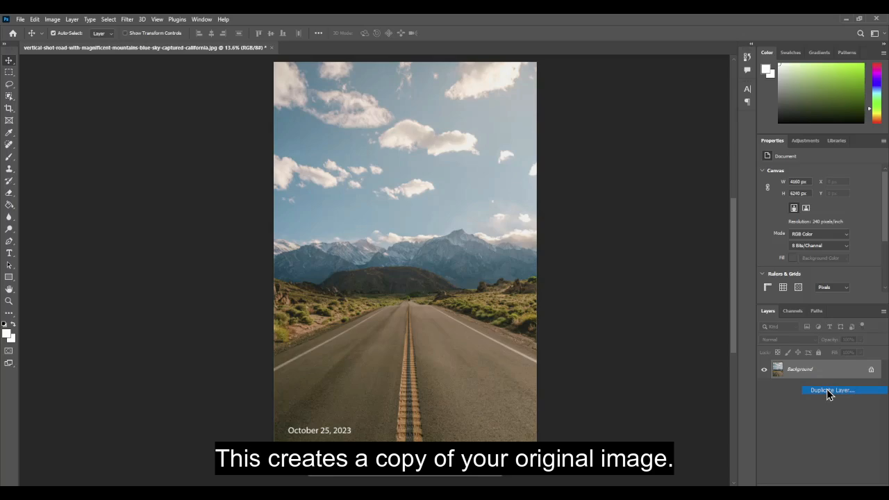
click(832, 390)
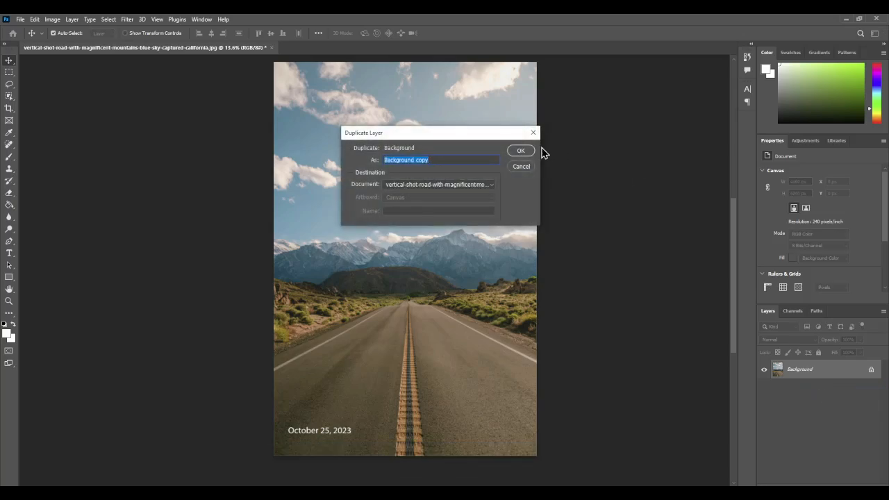
click(521, 150)
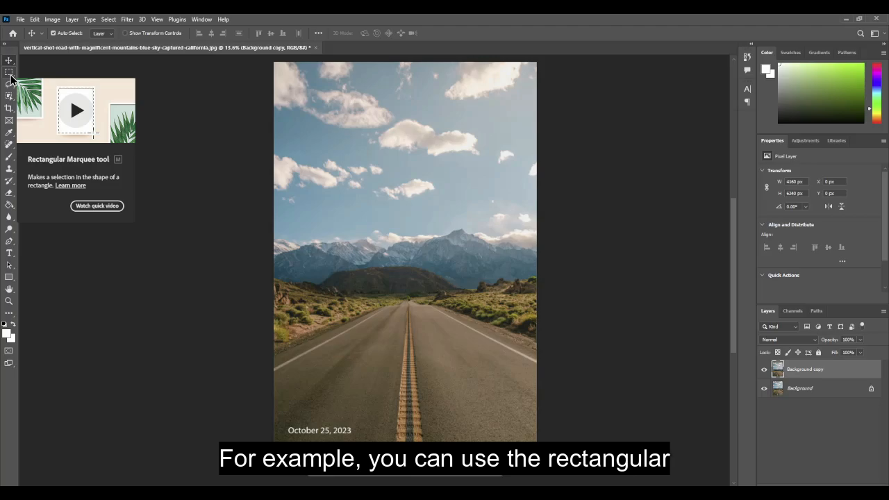
- Draw a Lasso selection loosely around the October 25, 2023 date stamp
click(10, 85)
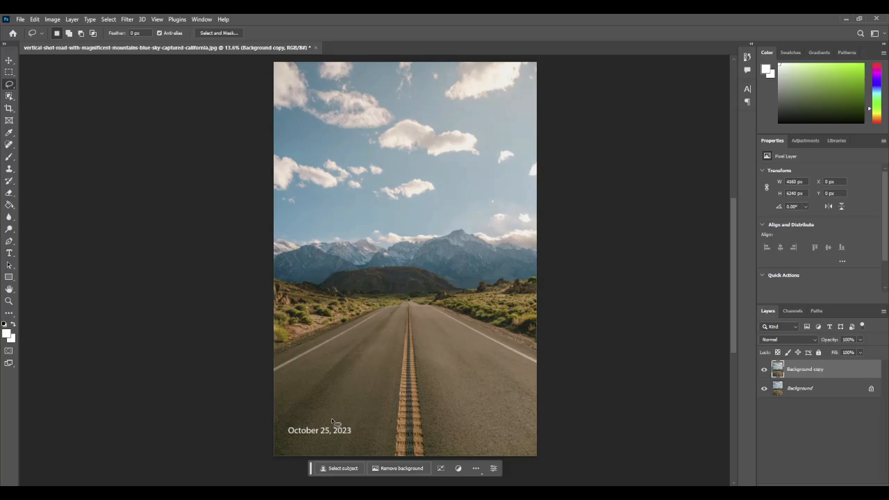
drag(336, 422, 351, 450)
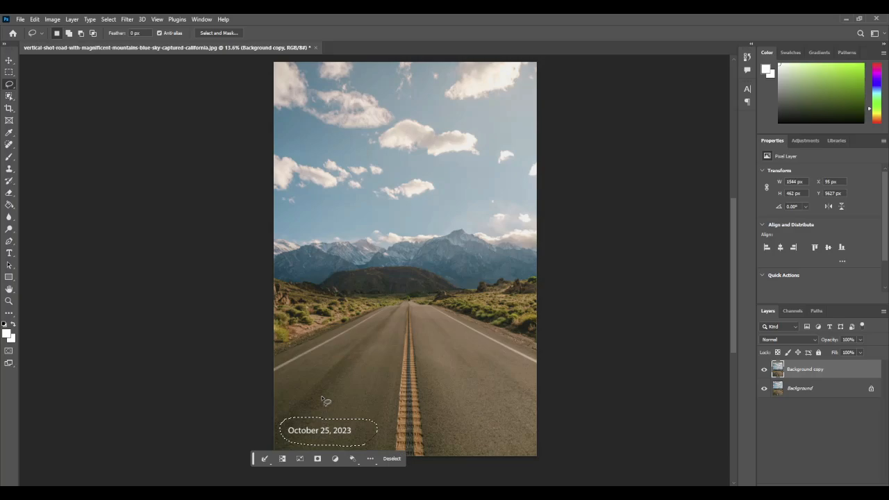
click(392, 459)
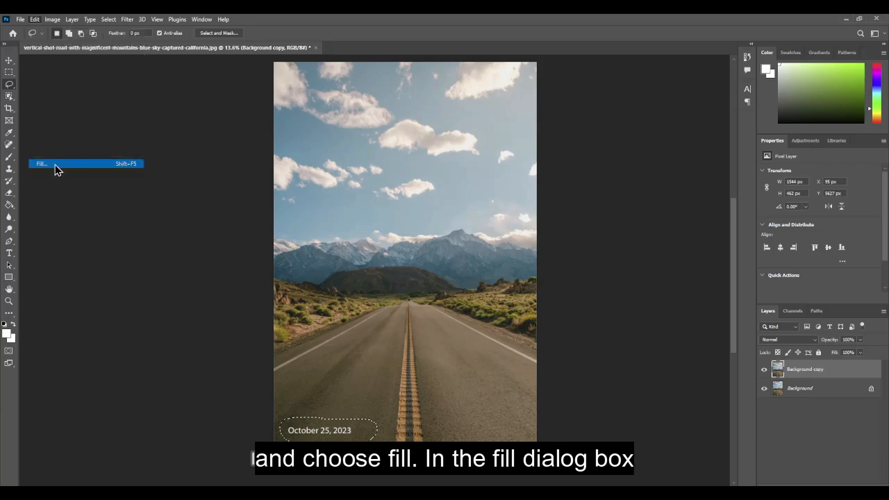
- Fill the selected date area with Contents set to Content-Aware
click(42, 164)
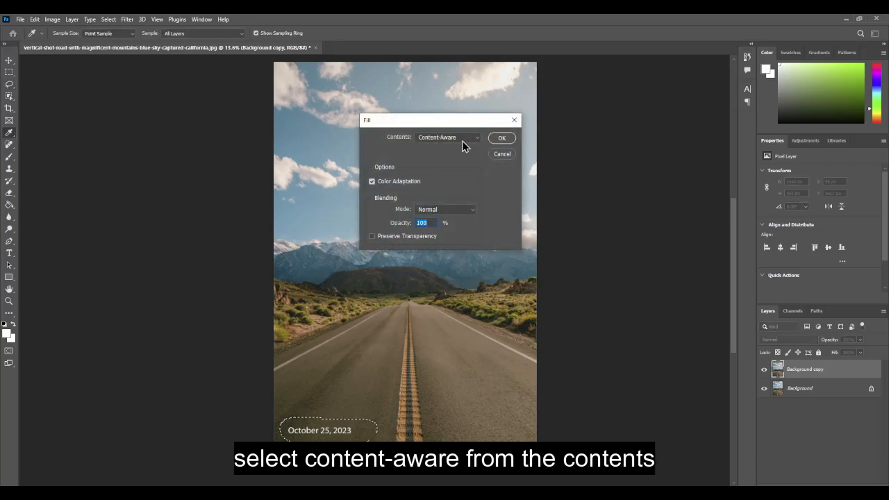
click(447, 137)
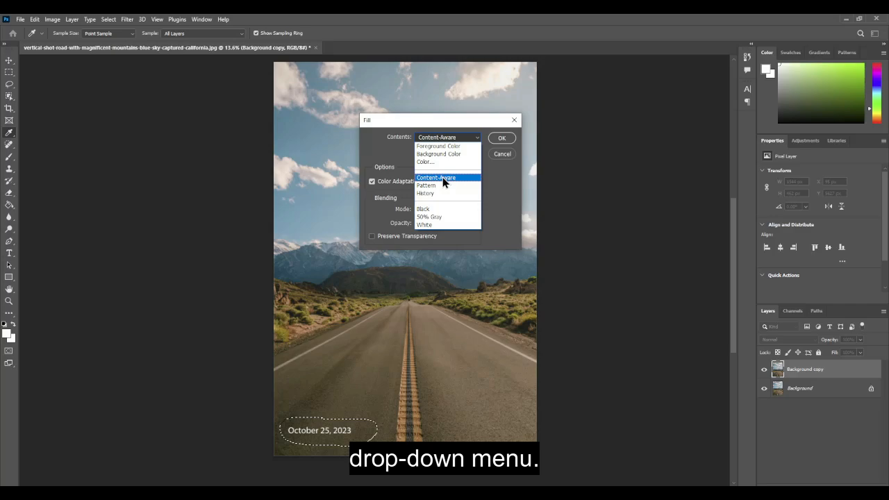
click(435, 177)
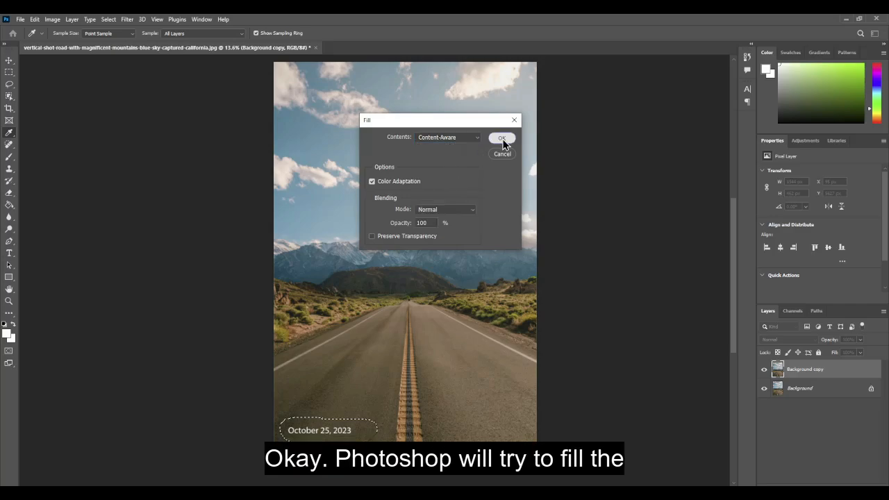
click(501, 137)
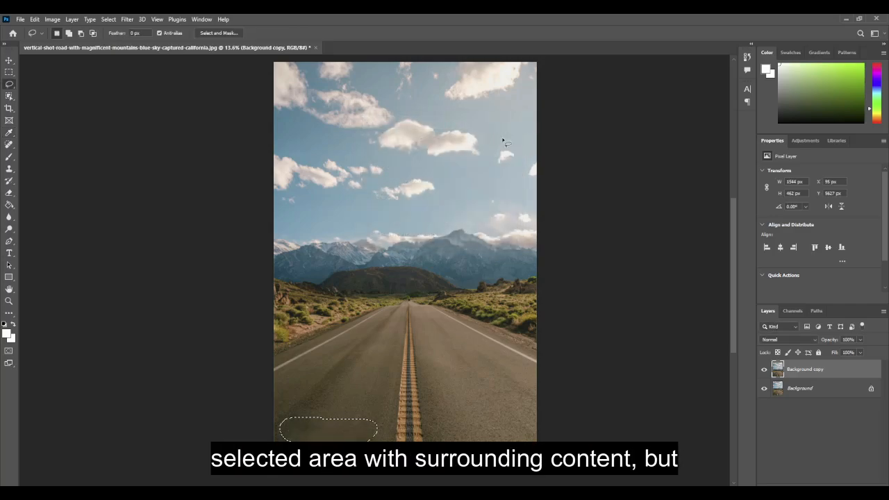